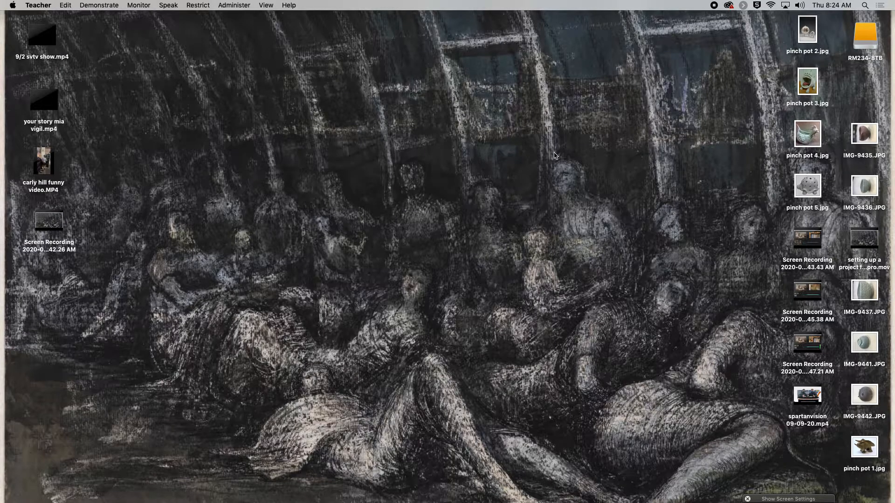
mouse_move(467, 165)
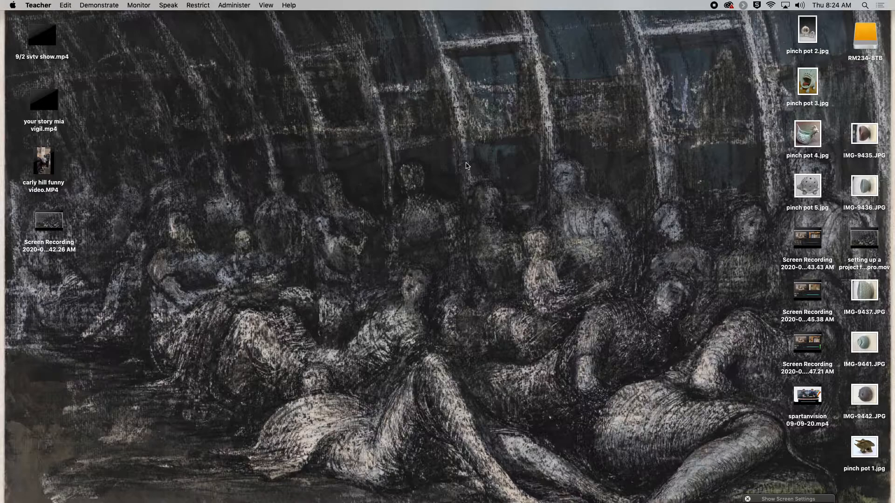
mouse_move(487, 172)
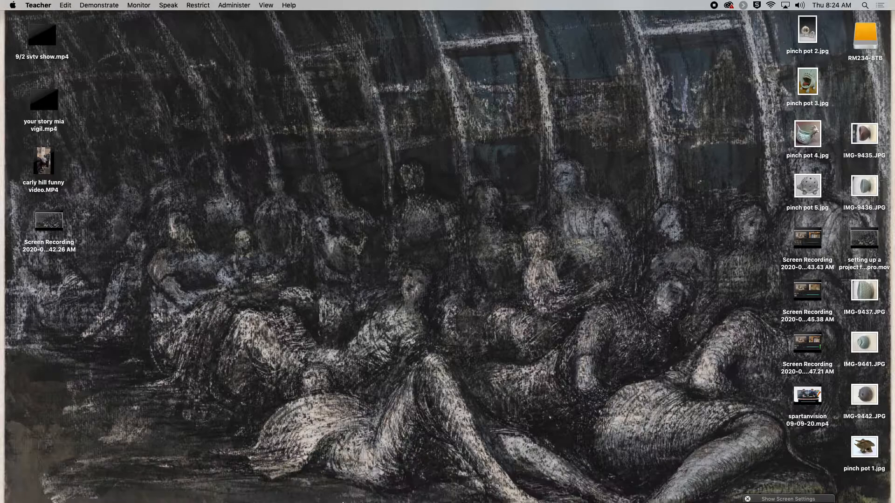
Launch Premiere Pro and open the recent 'montage' project
left_click(338, 483)
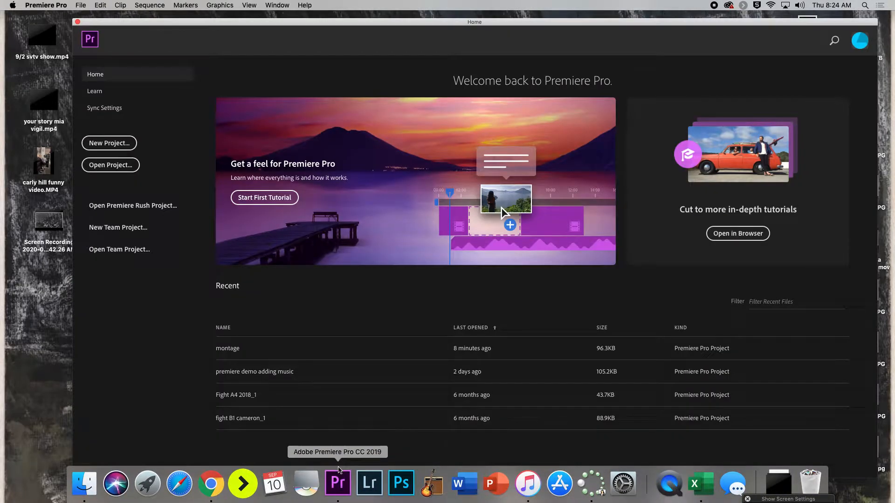
mouse_move(226, 353)
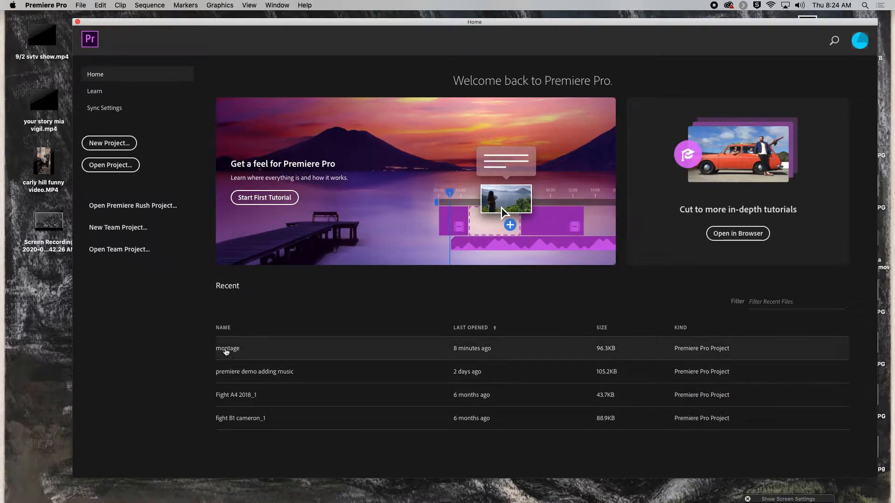
double_click(227, 349)
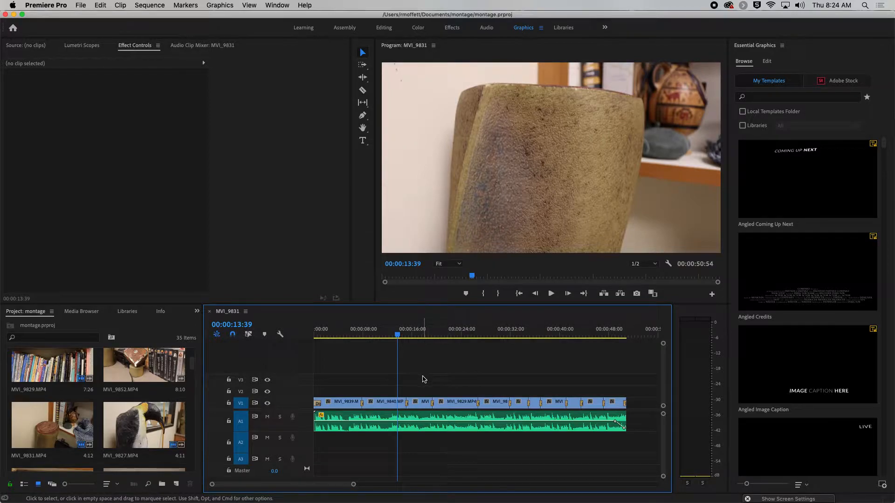
mouse_move(560, 402)
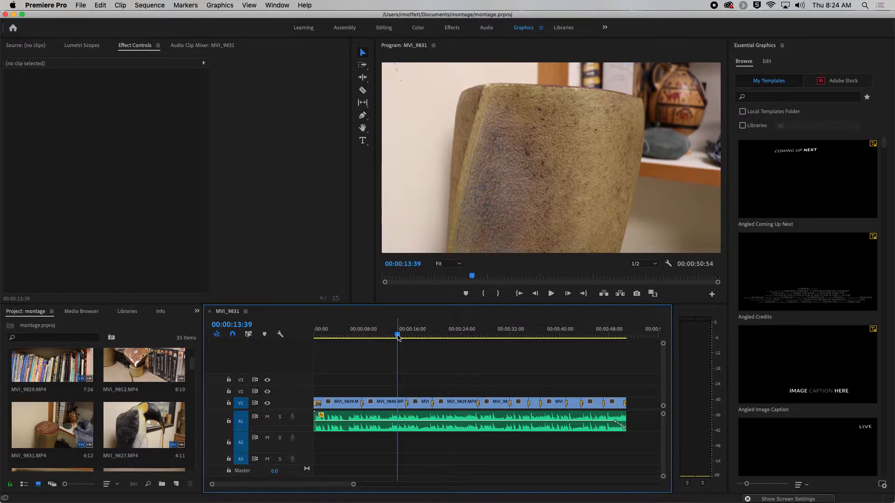
left_click(384, 27)
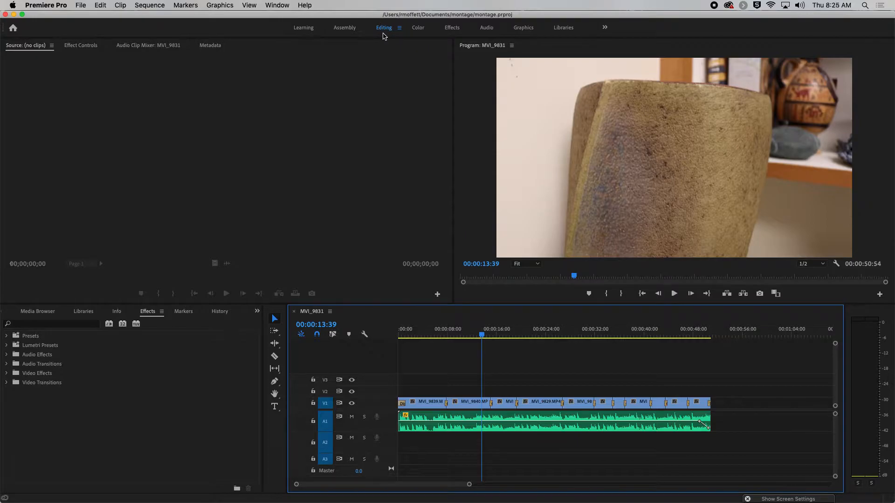
mouse_move(524, 31)
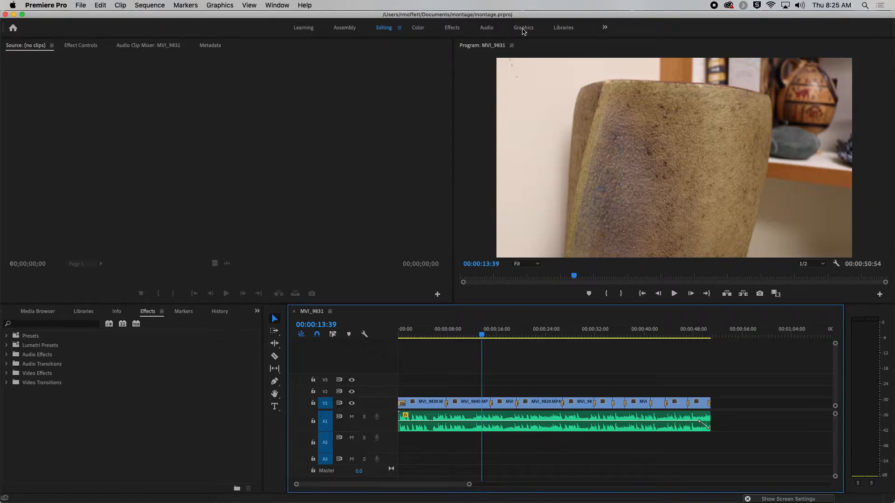
left_click(523, 27)
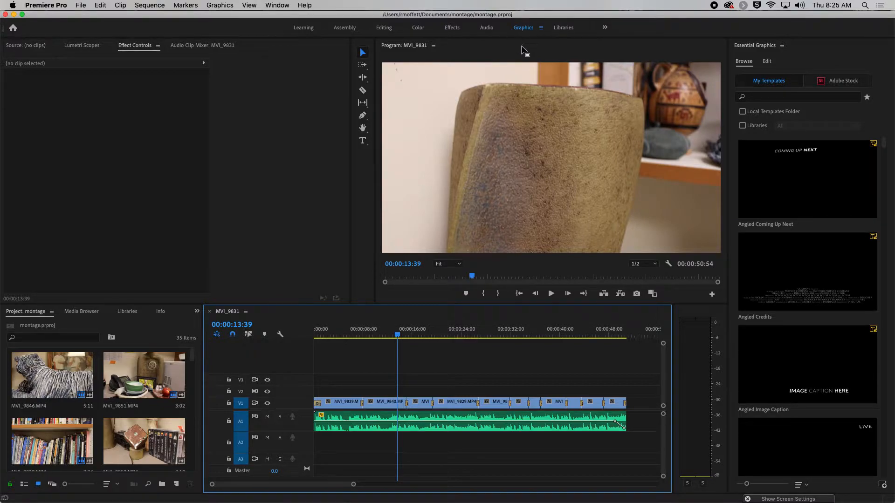
mouse_move(455, 248)
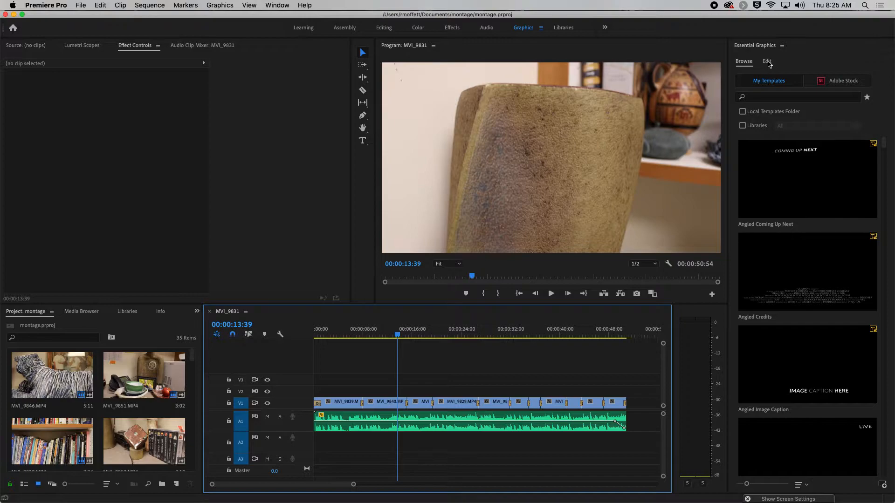
Browse the Essential Graphics templates and drag Angled Lower Third above the clips
left_click(767, 61)
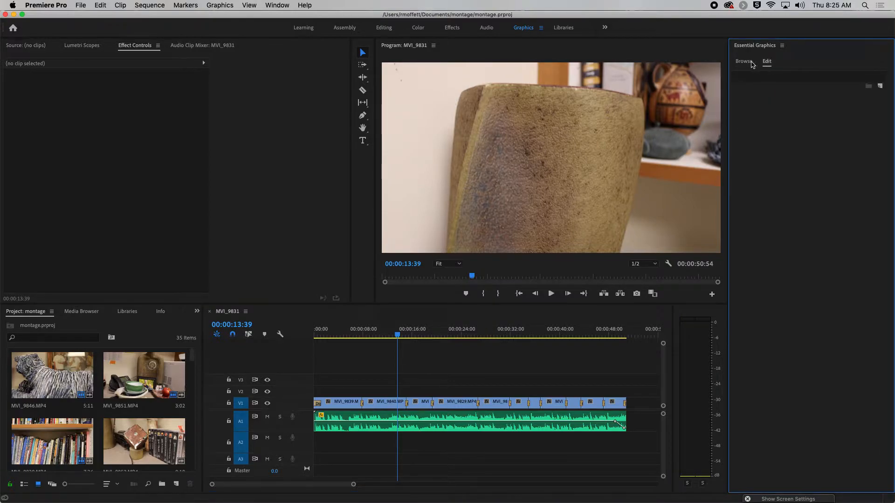
left_click(744, 61)
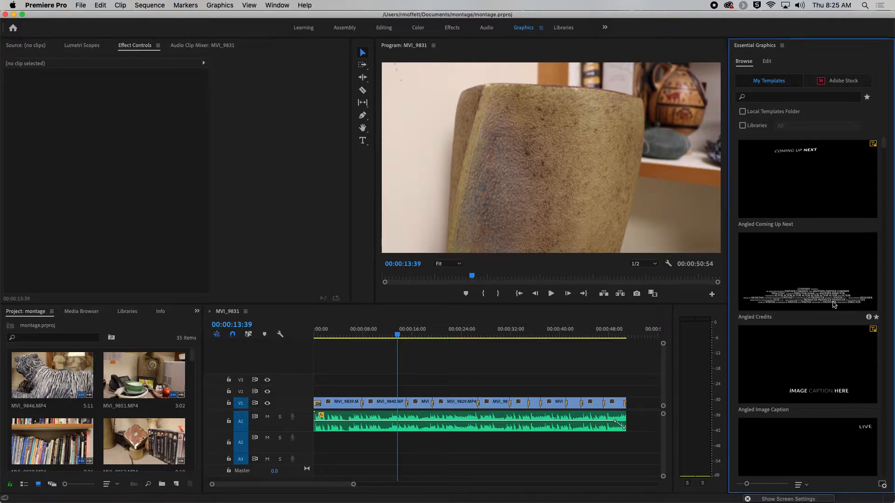
scroll("down", 3)
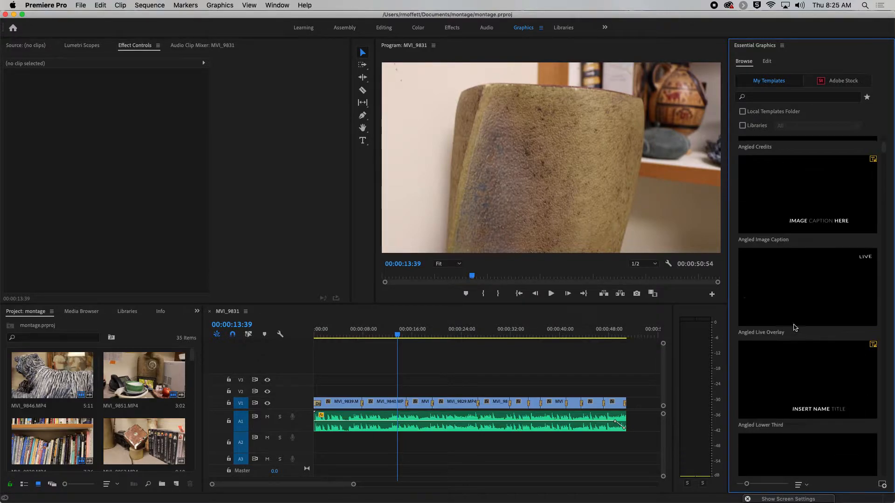
mouse_move(792, 361)
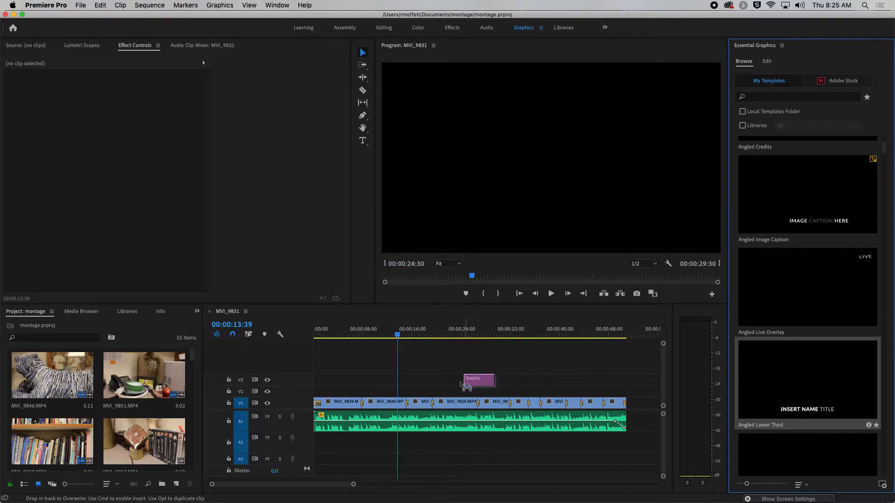
left_click_drag(478, 378, 414, 391)
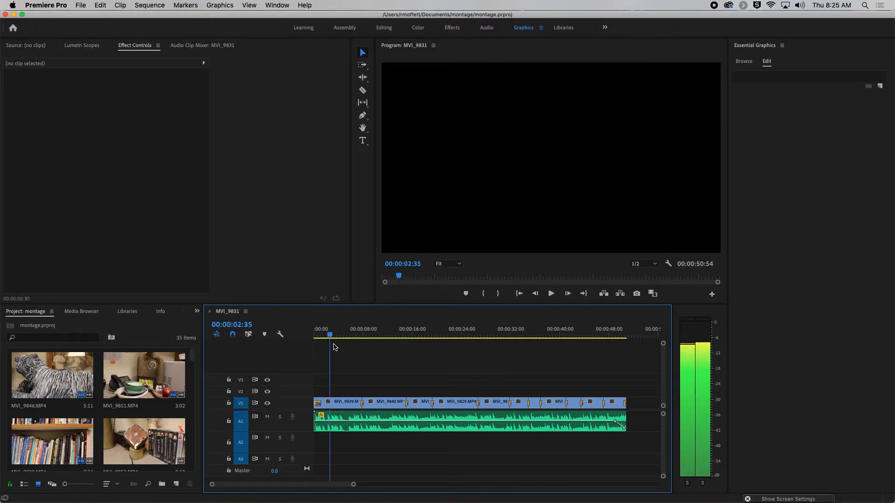
Scrub the sequence through 13, 19 and 29 seconds to the penguin sculpture shot
left_click(396, 335)
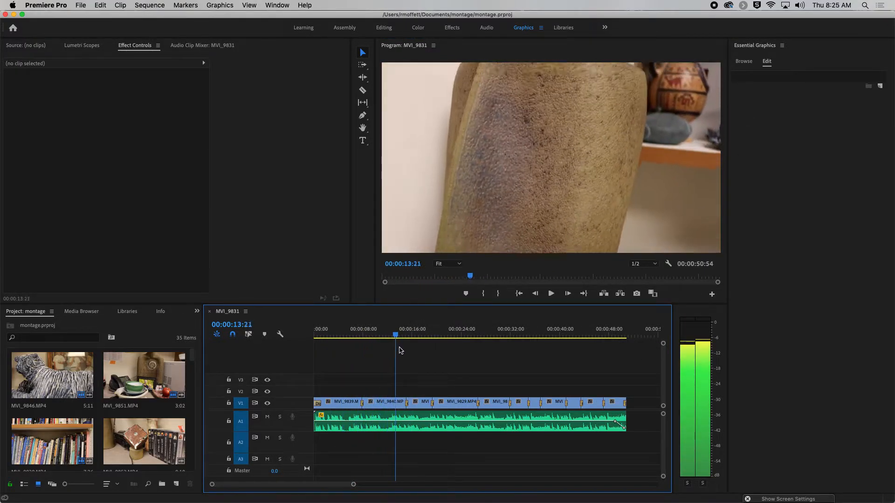
left_click(431, 336)
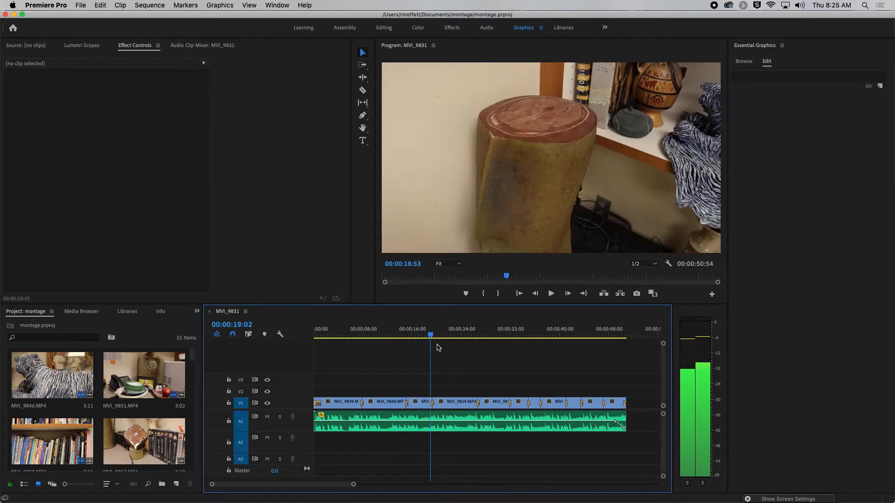
left_click(494, 335)
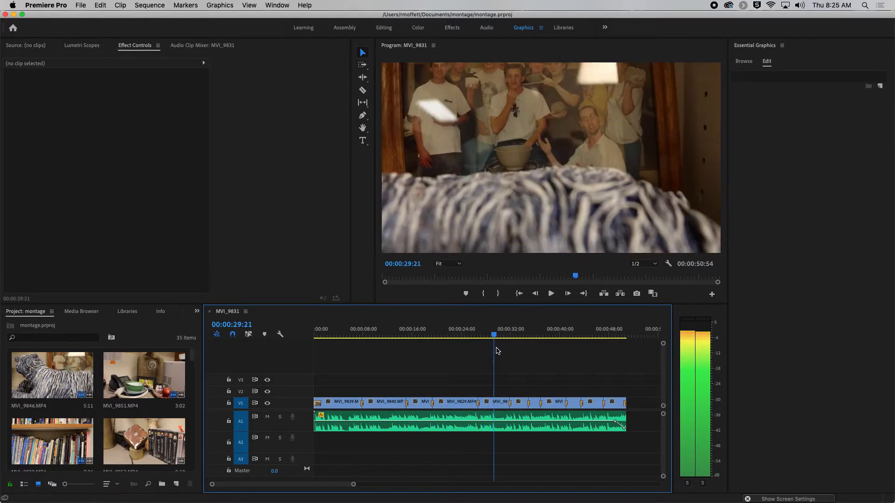
left_click(552, 336)
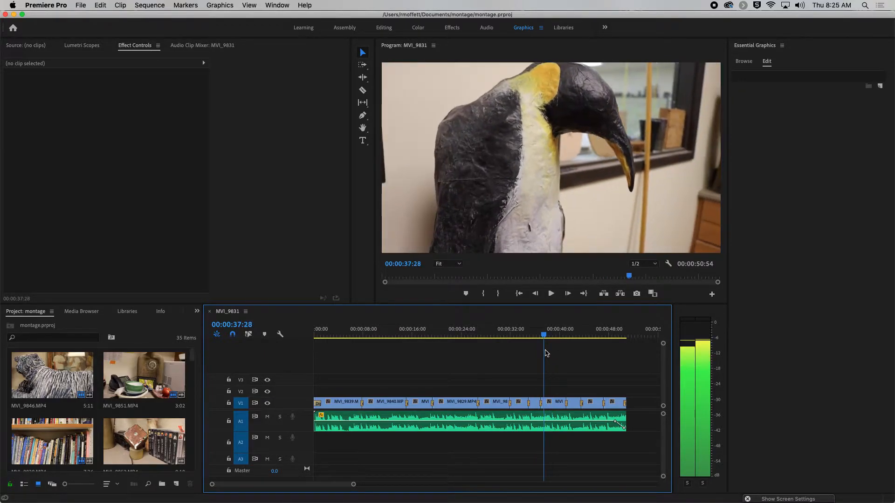
left_click(551, 293)
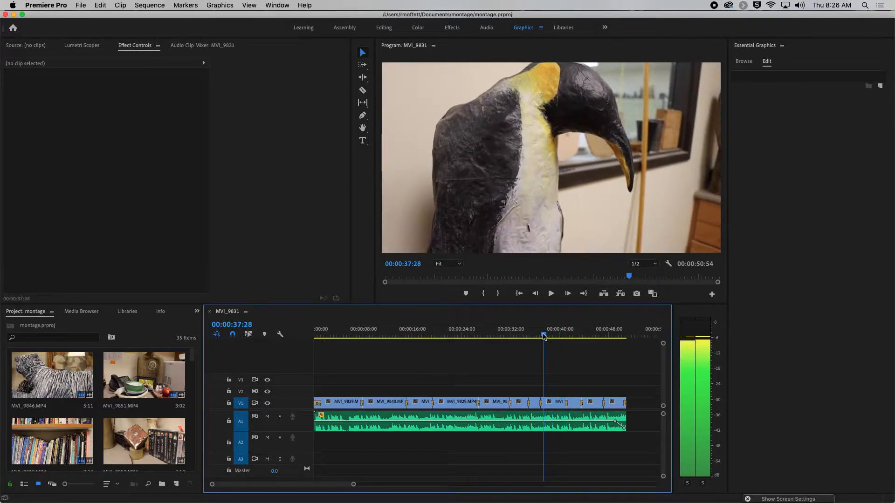
left_click(551, 293)
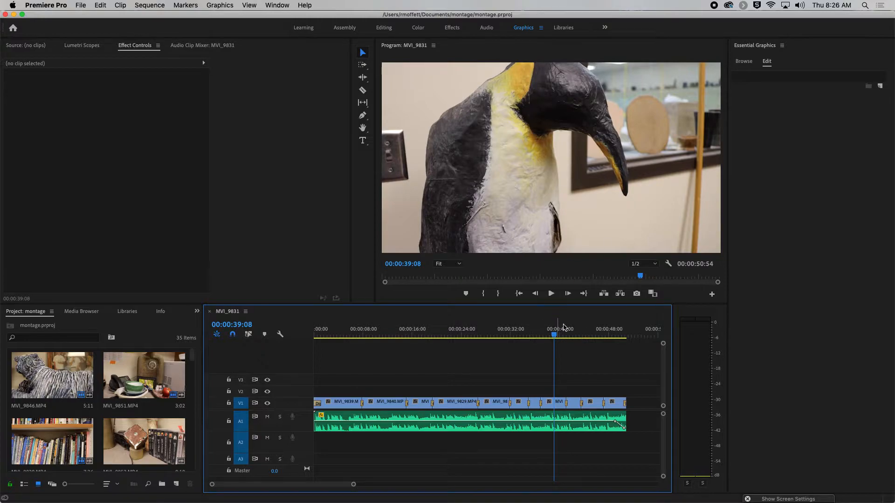
mouse_move(374, 137)
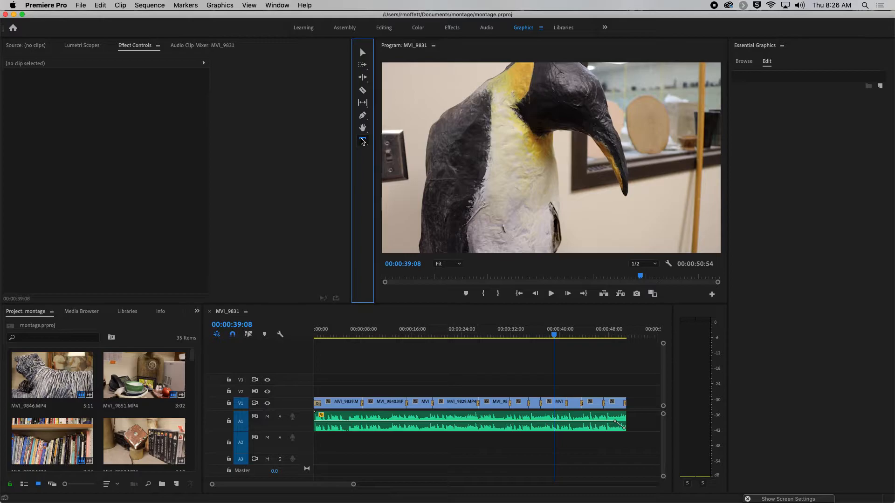
Place a text layer over the penguin frame reading 'Arc'
left_click(362, 141)
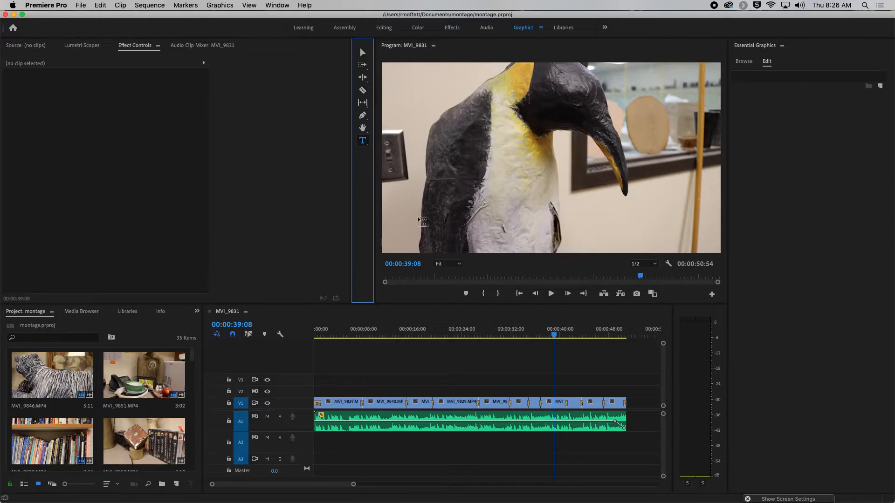
mouse_move(415, 225)
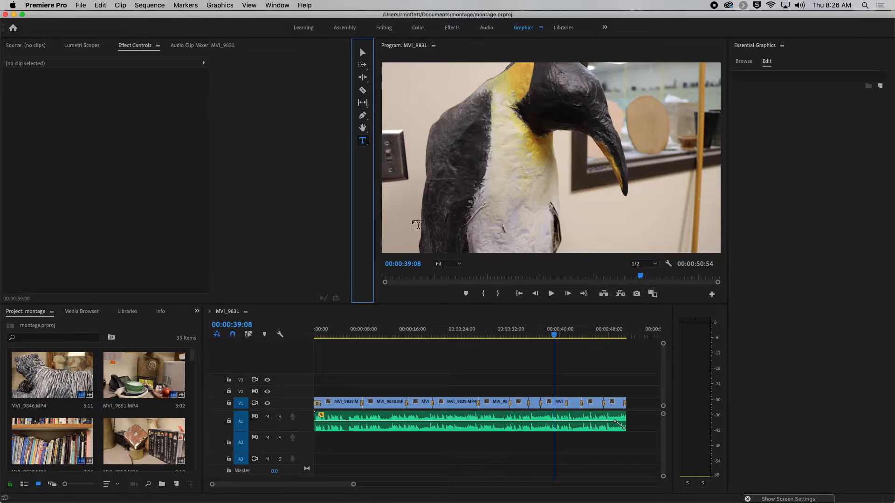
left_click(405, 215)
type("A")
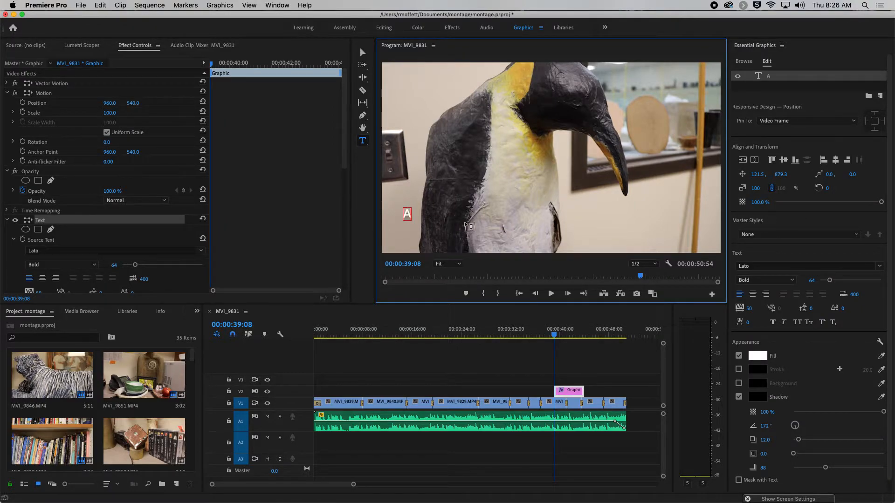
type("rc")
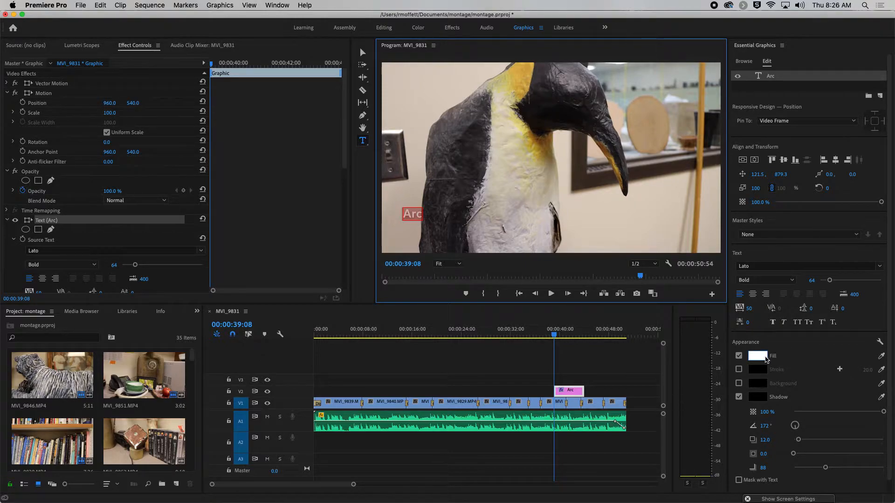
Open the fill colour picker for the Arc title text
left_click(757, 356)
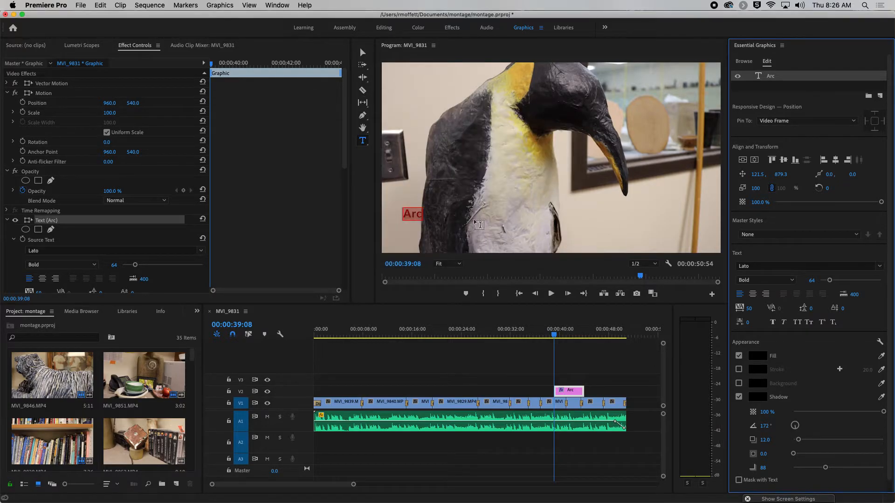
mouse_move(523, 79)
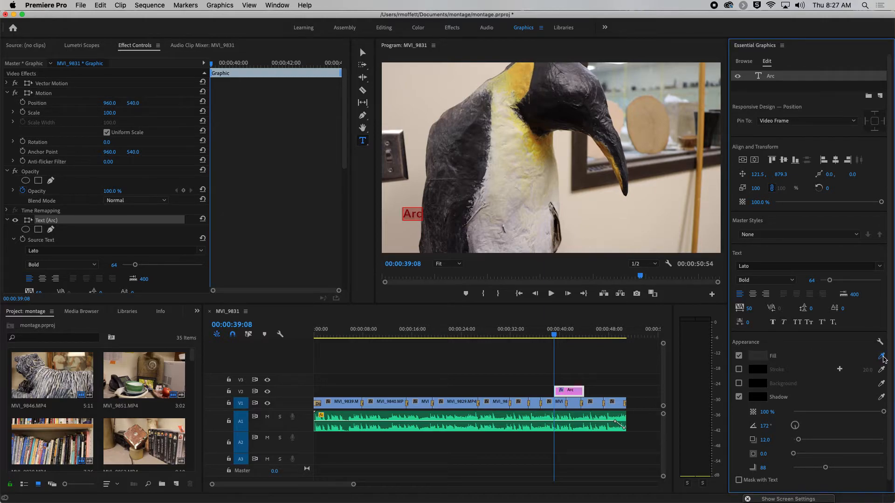
mouse_move(618, 136)
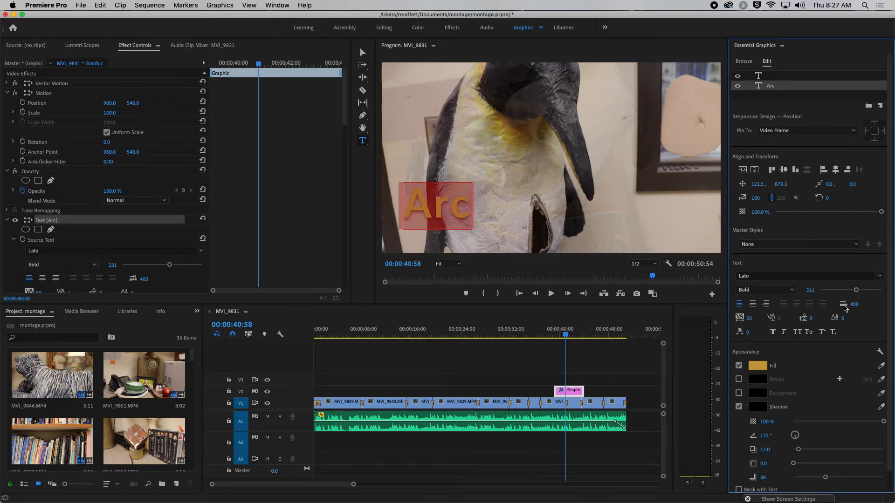
Toggle the Arc title's drop shadow off and on, then adjust shadow opacity
left_click(738, 407)
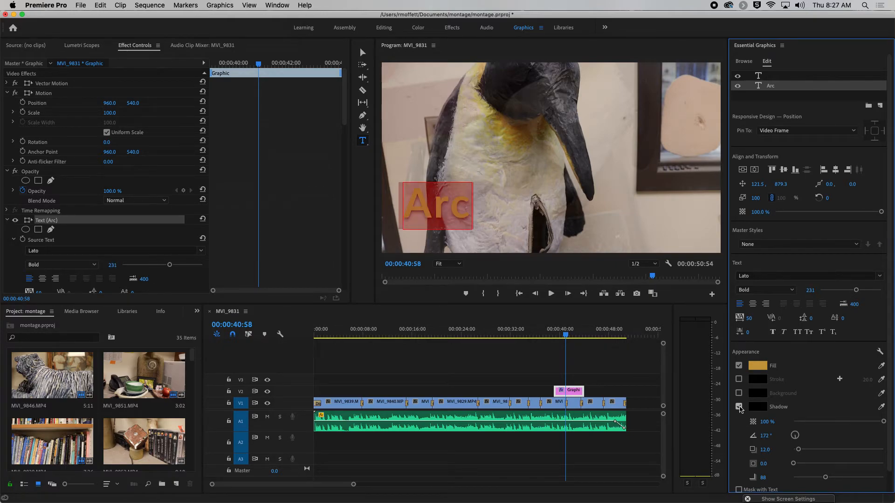
left_click(738, 407)
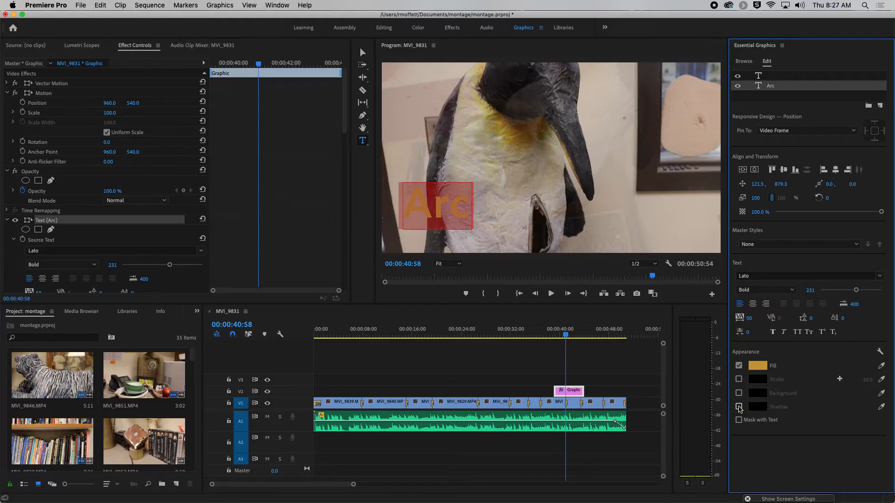
left_click(739, 407)
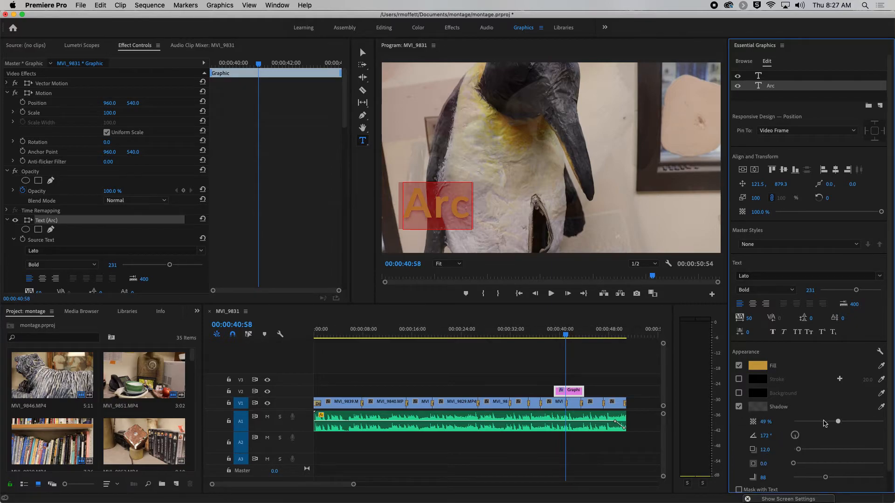
left_click_drag(837, 422, 865, 422)
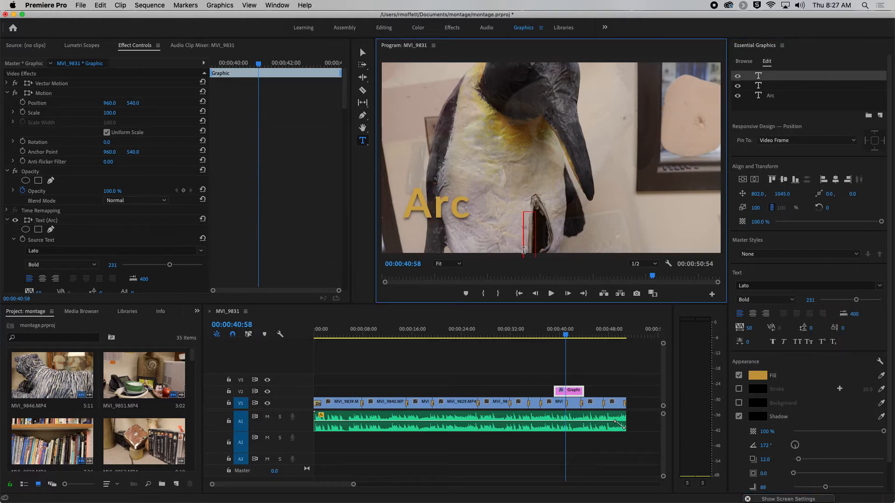
mouse_move(517, 257)
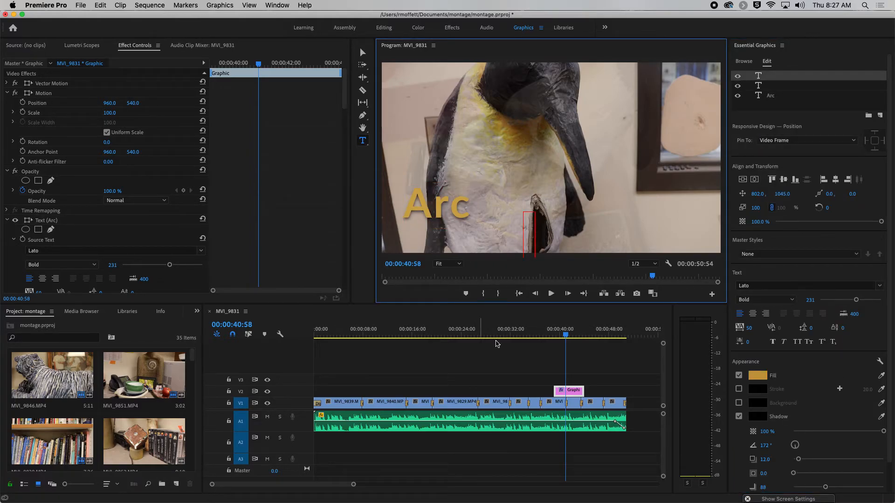
Move the playhead to a point within the penguin shot
left_click(551, 293)
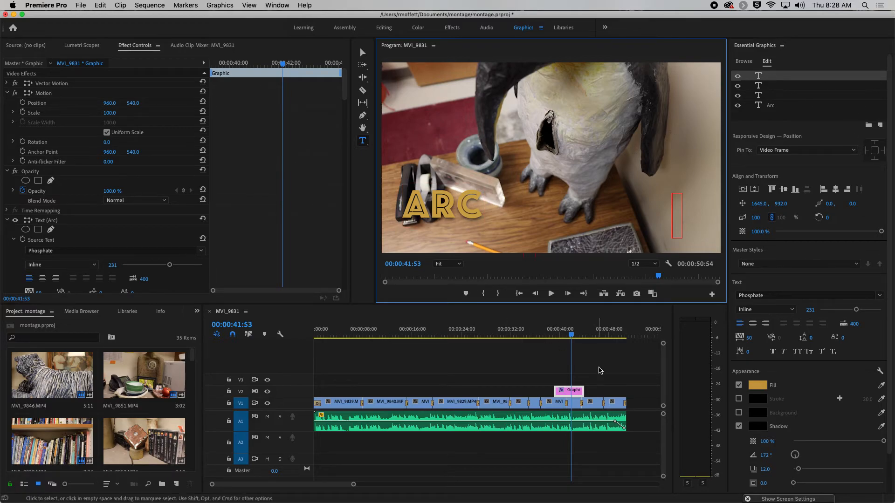
mouse_move(556, 383)
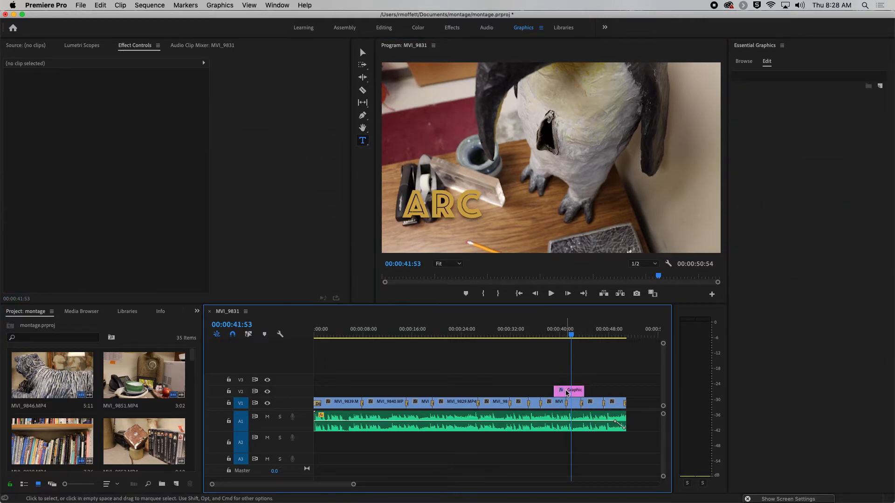
Select the ARC graphic clip on V2, trim it shorter, and review playback
left_click(569, 391)
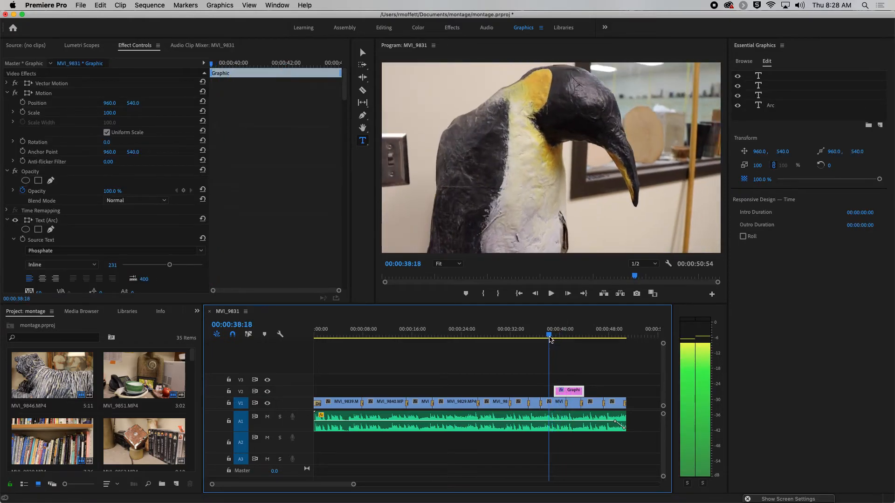
left_click(551, 293)
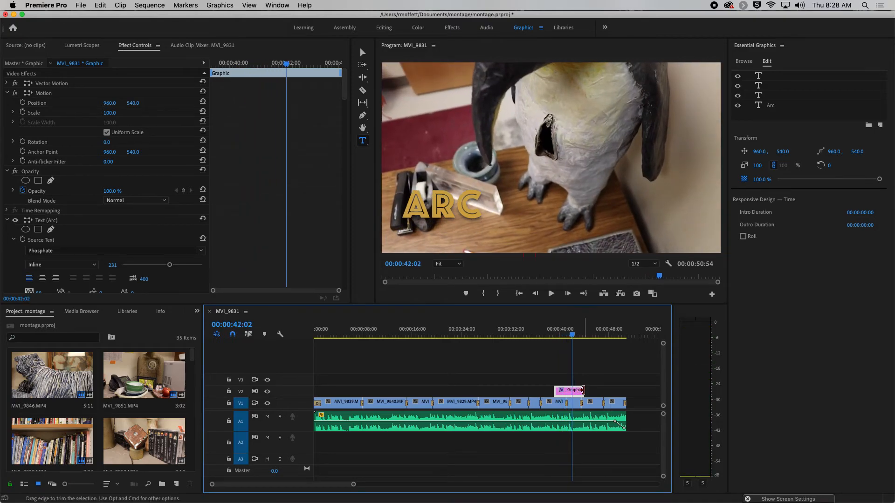
left_click_drag(582, 391, 561, 390)
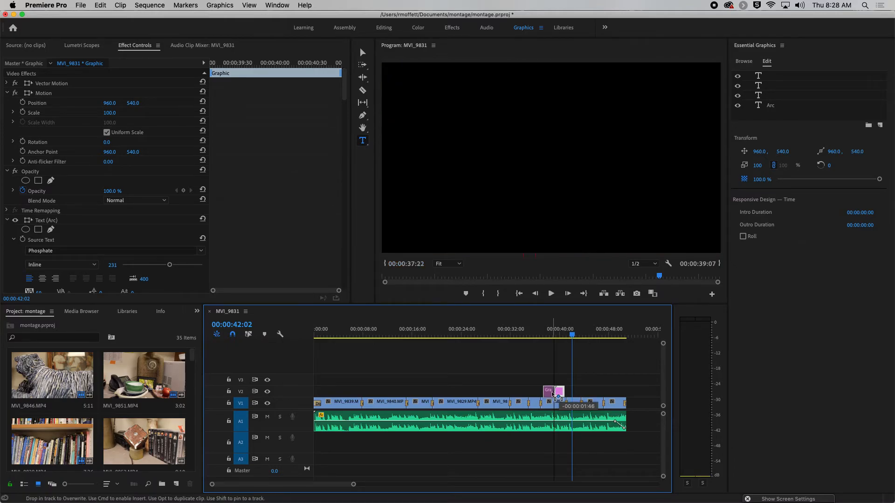
left_click(535, 335)
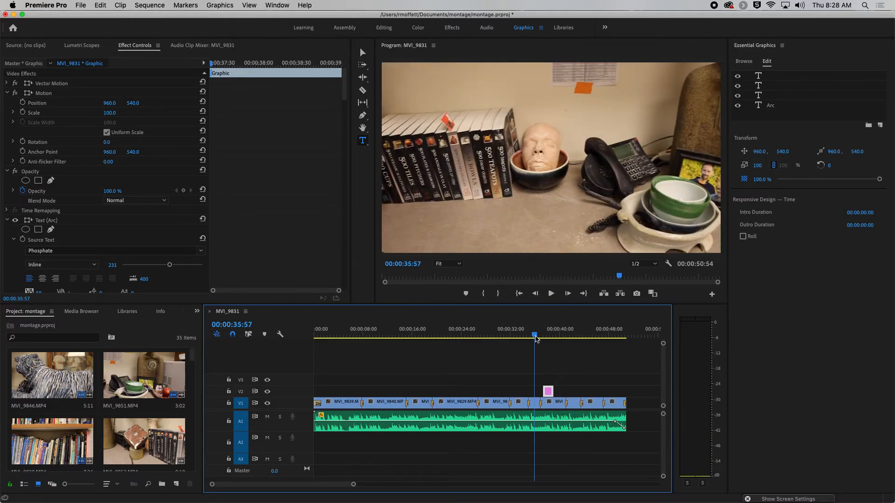
left_click(551, 294)
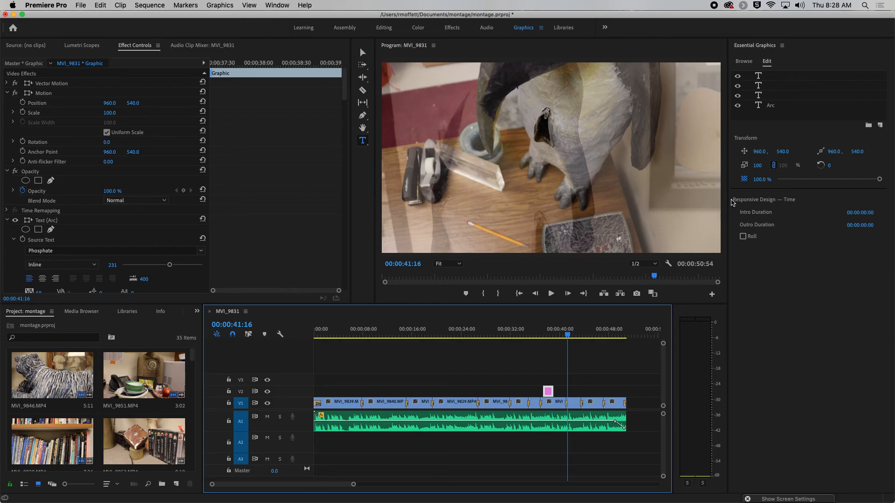
mouse_move(752, 279)
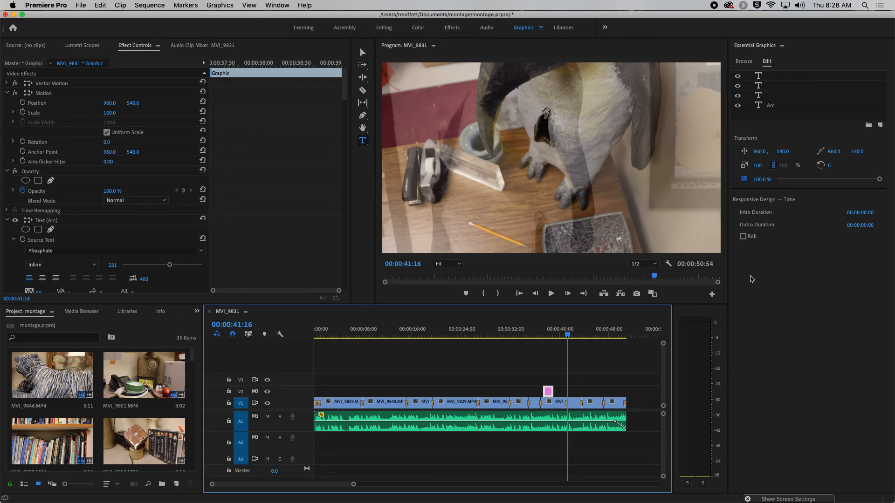